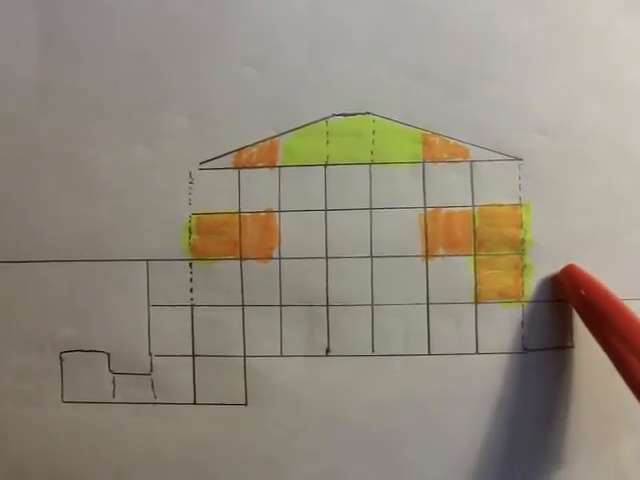
mouse_move(300, 350)
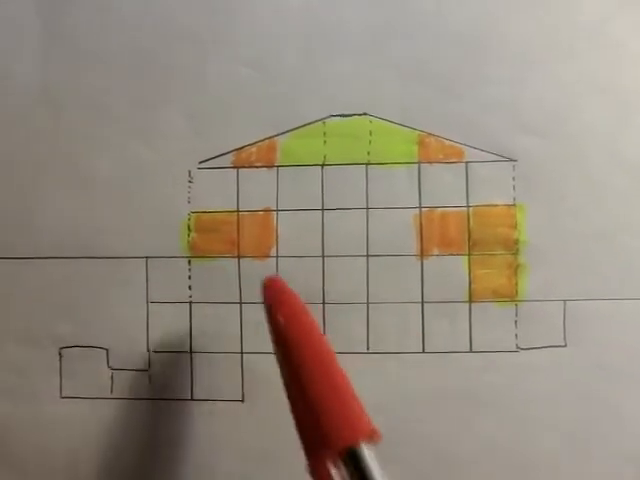